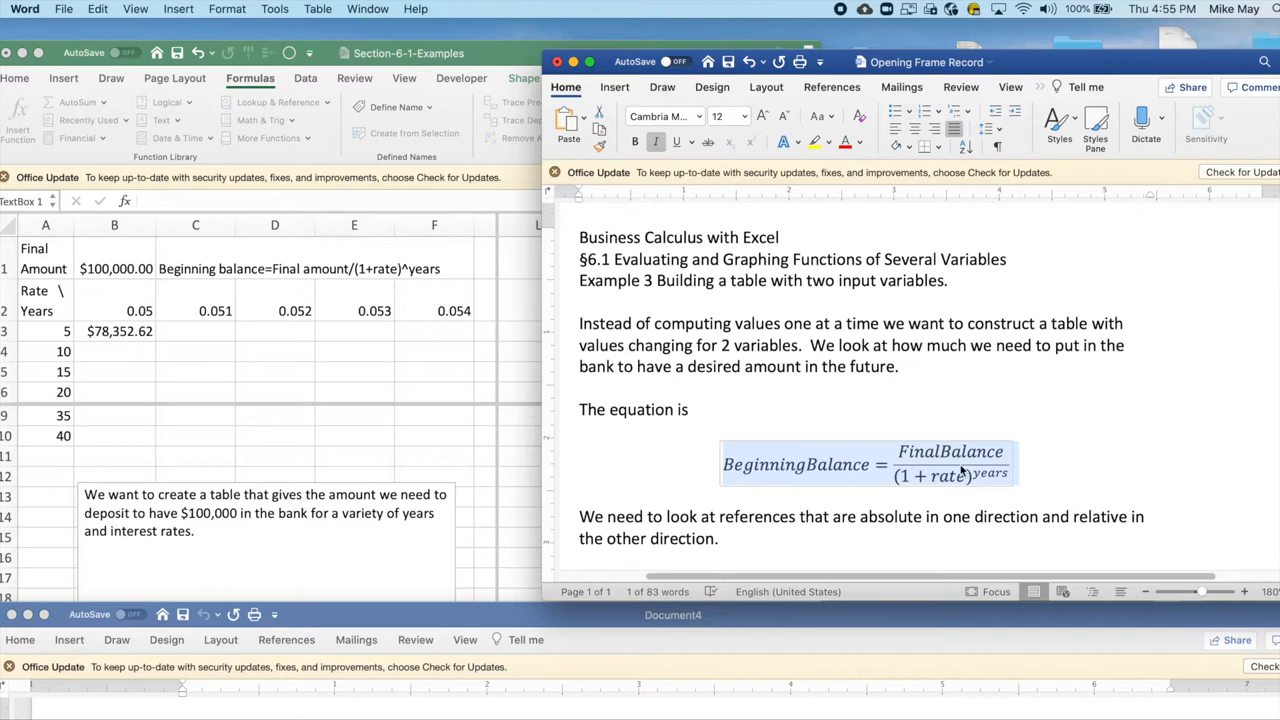
{"action": "mouse_move", "coordinate": [905, 475]}
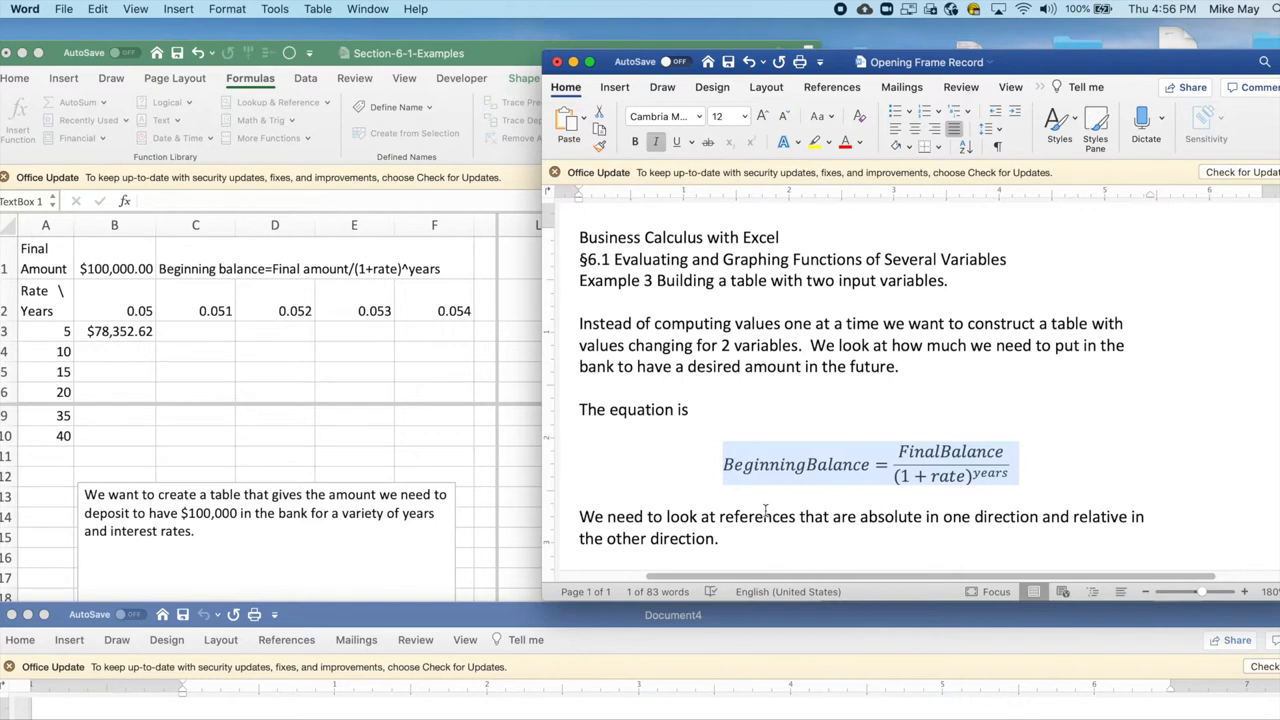
{"action": "mouse_move", "coordinate": [447, 404]}
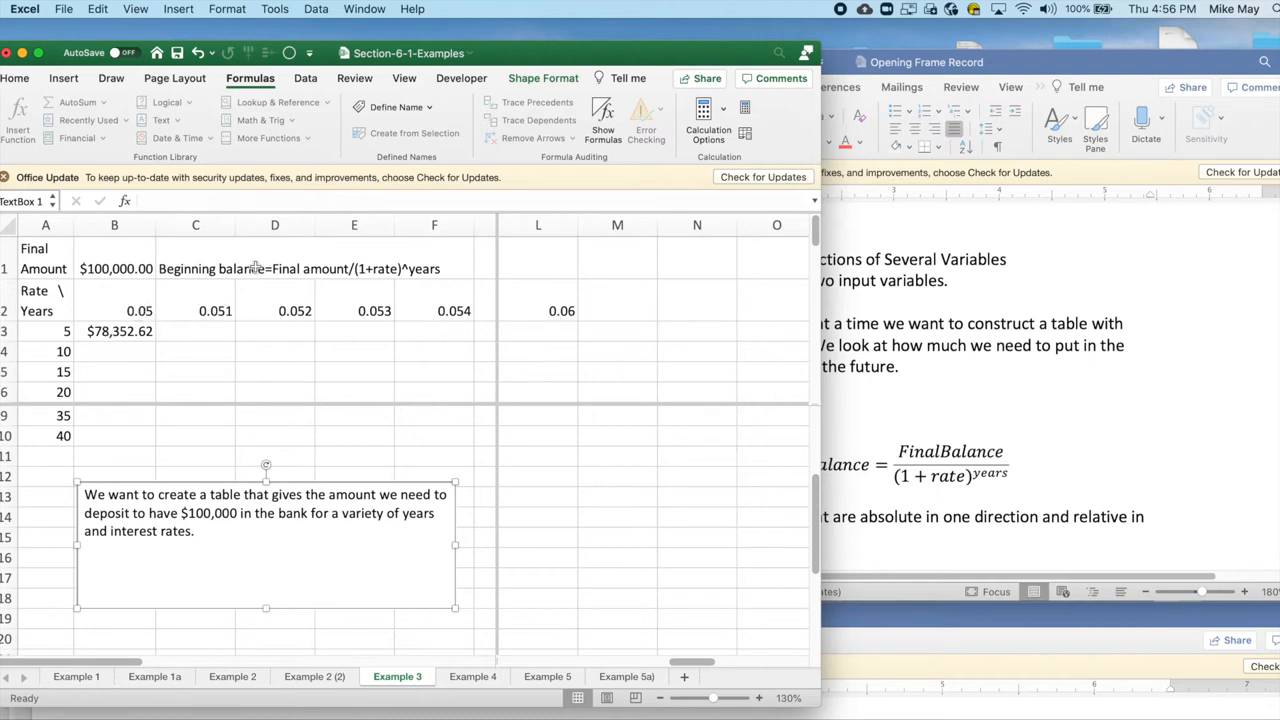
{"action": "mouse_move", "coordinate": [240, 300]}
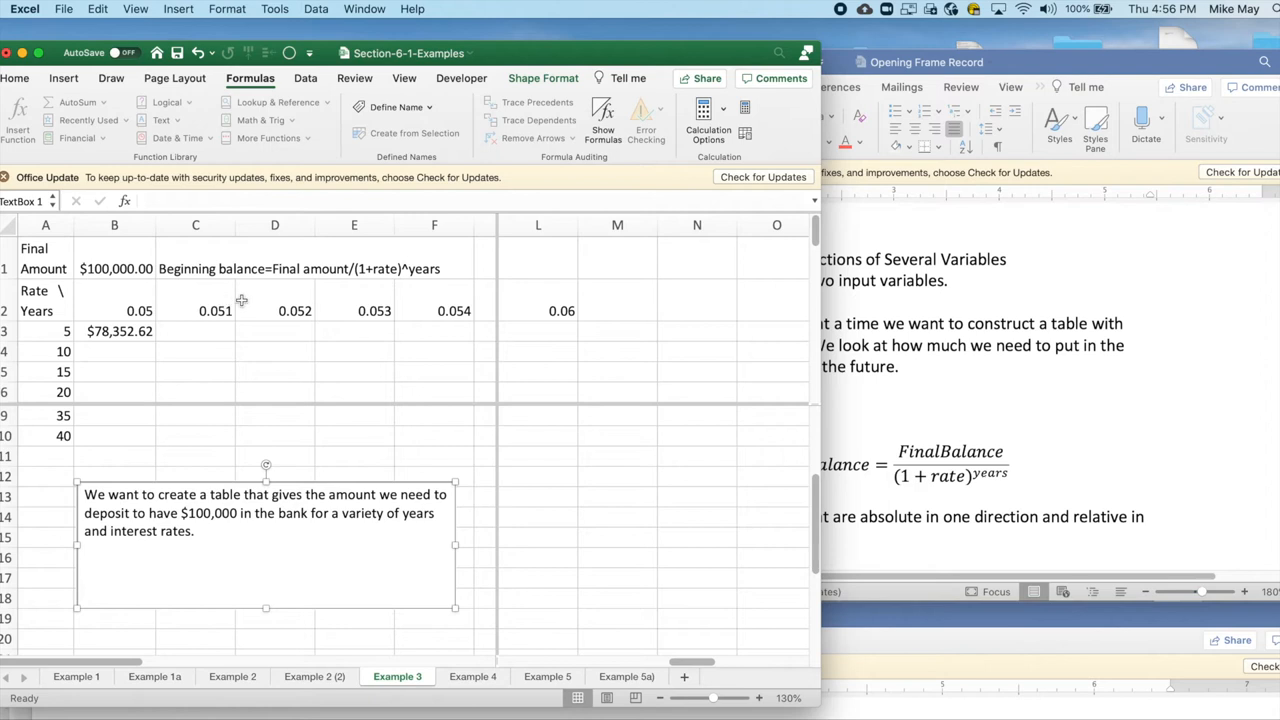
{"action": "mouse_move", "coordinate": [45, 323]}
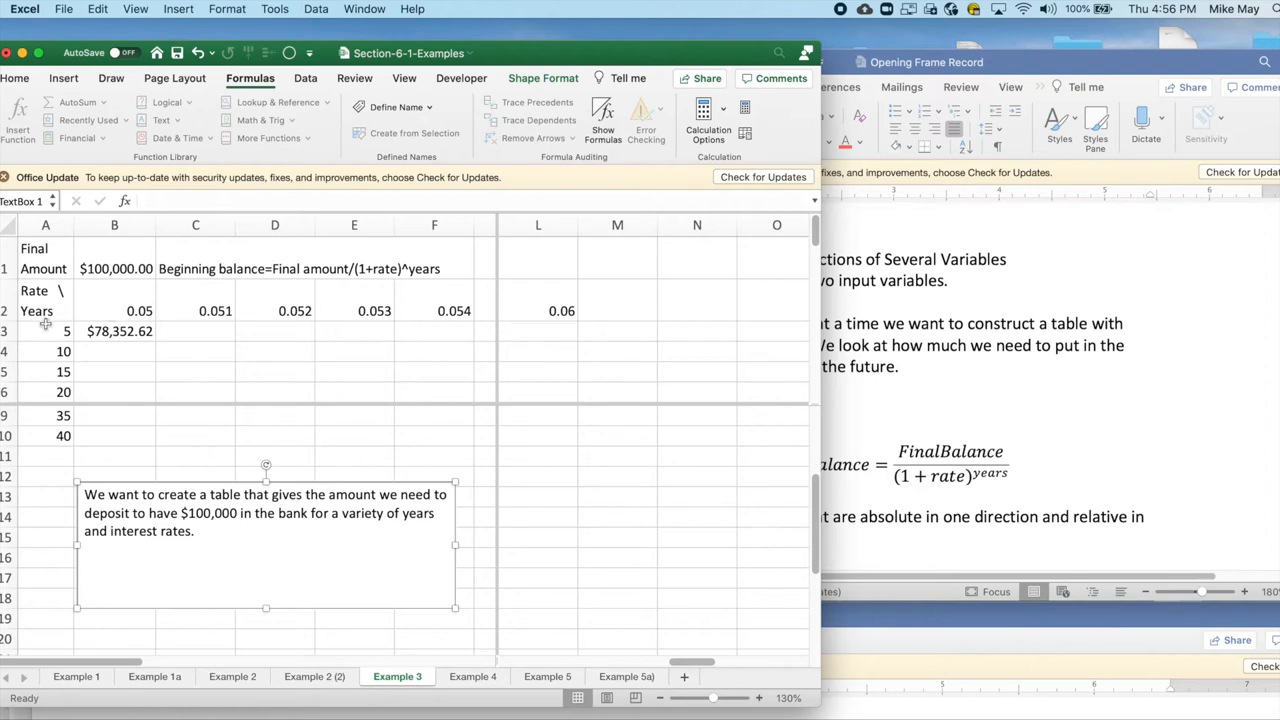
{"action": "mouse_move", "coordinate": [38, 435]}
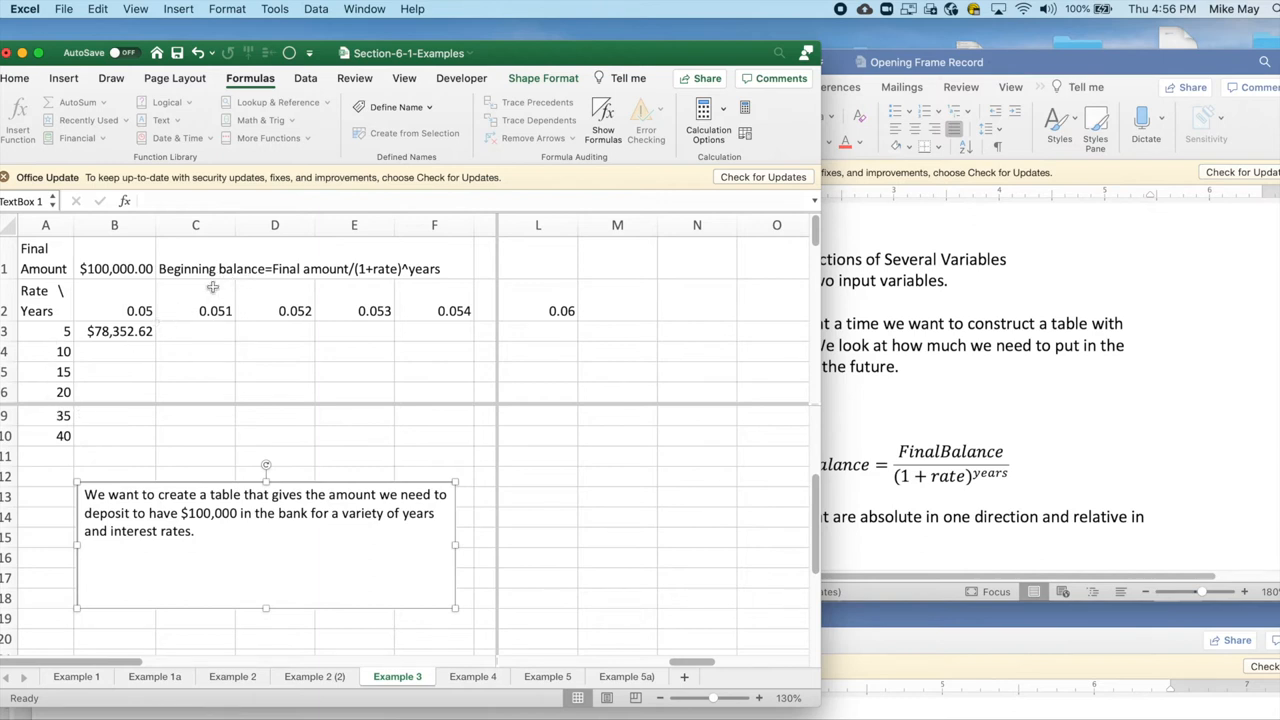
Step: Select cell B3 on the Example 3 sheet to inspect the $78,352.62 balance formula
{"action": "left_click", "coordinate": [114, 331]}
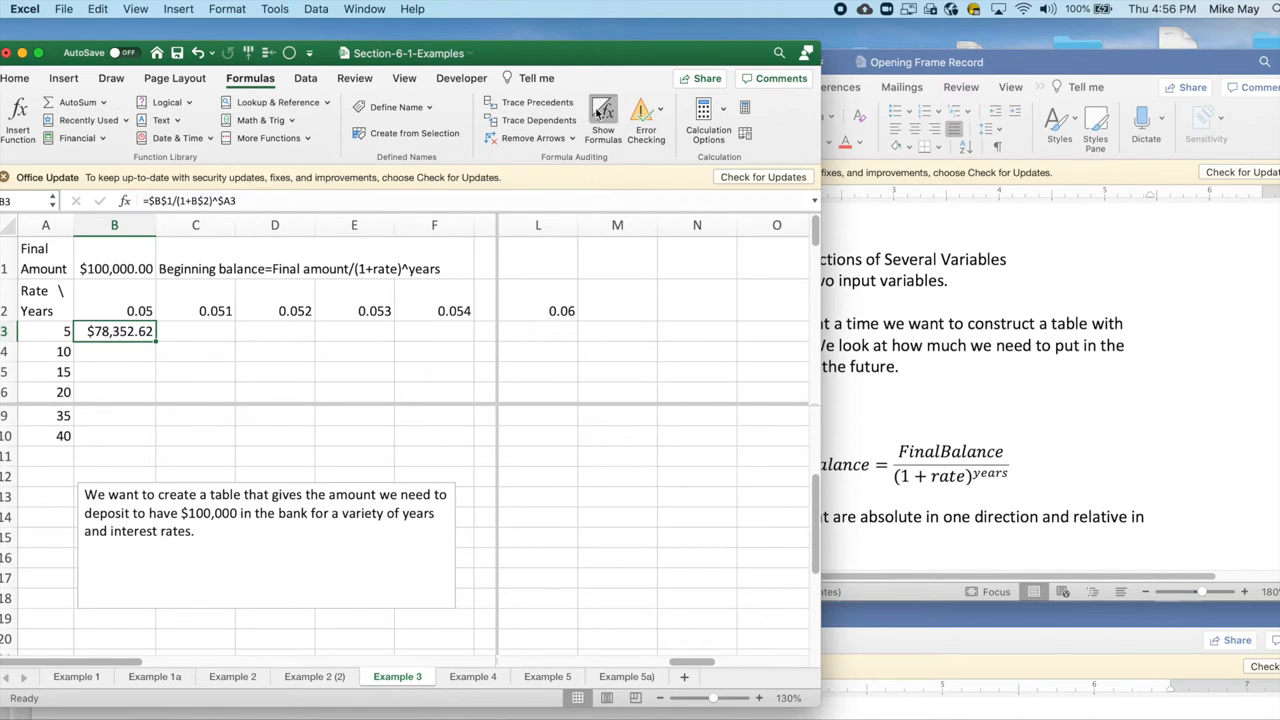
Step: Turn on Show Formulas to reveal the mixed-reference balance formula in the table
{"action": "left_click", "coordinate": [603, 110]}
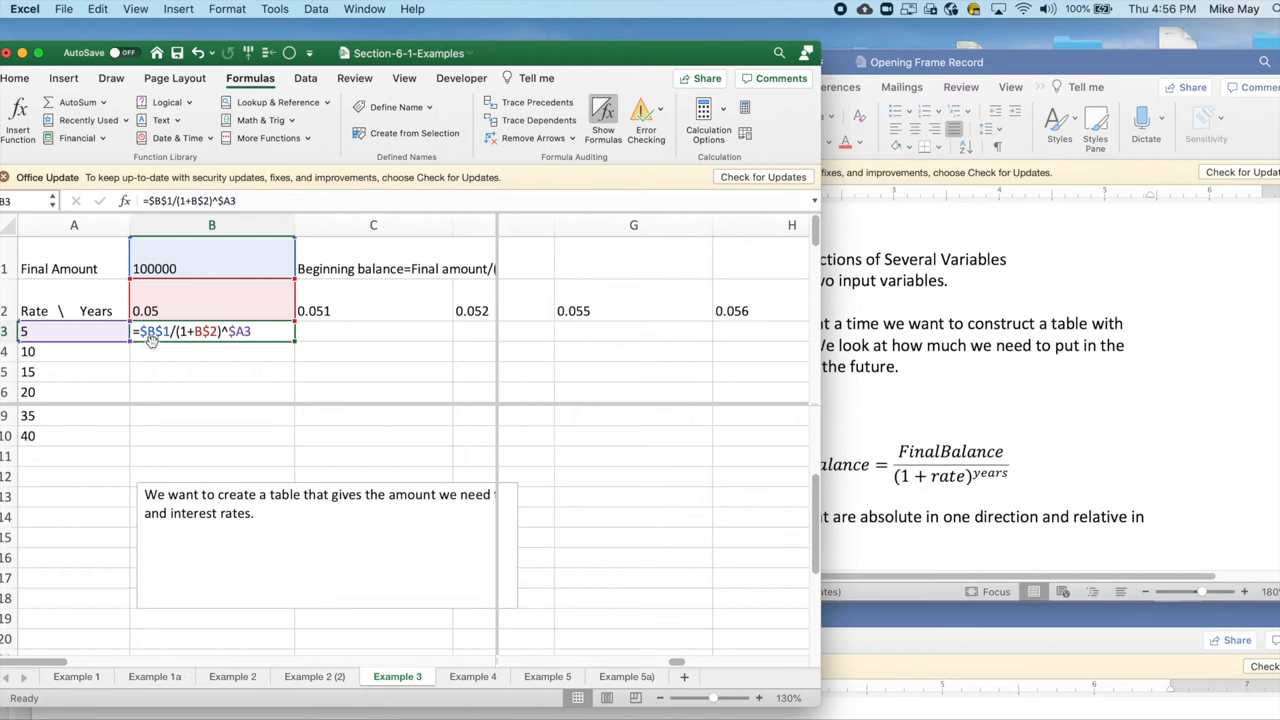
{"action": "mouse_move", "coordinate": [175, 283]}
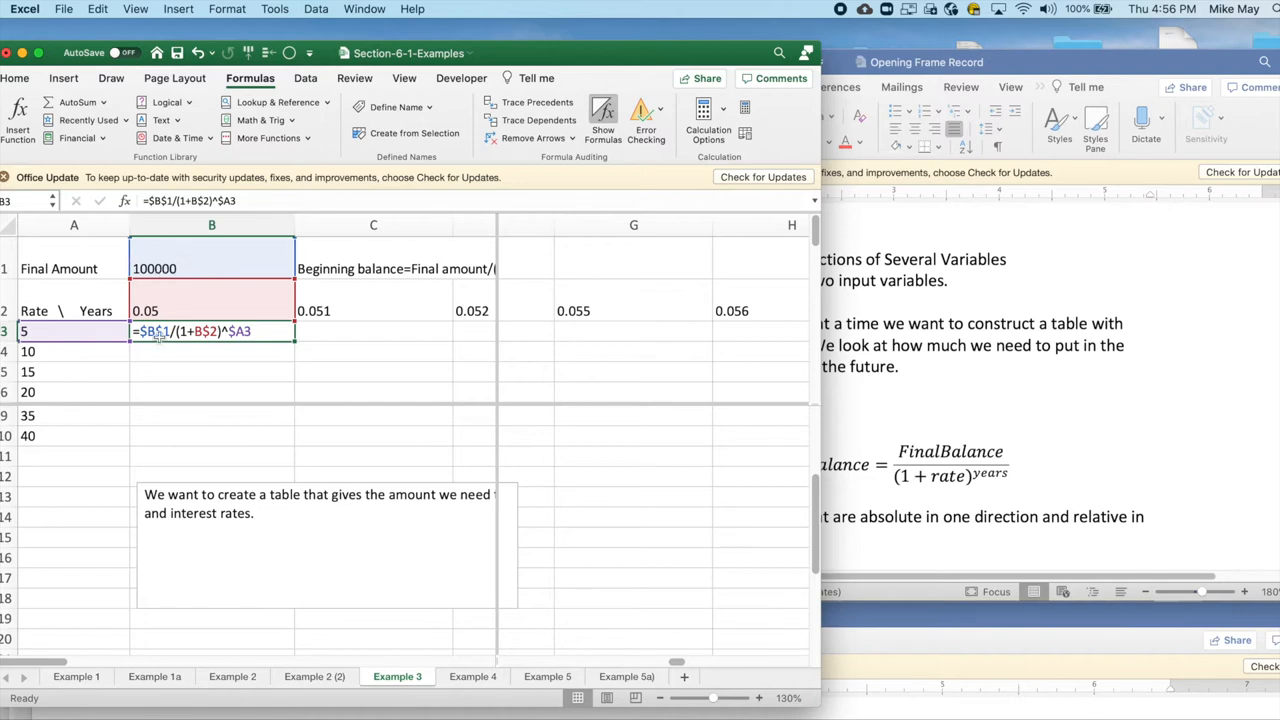
{"action": "mouse_move", "coordinate": [253, 348]}
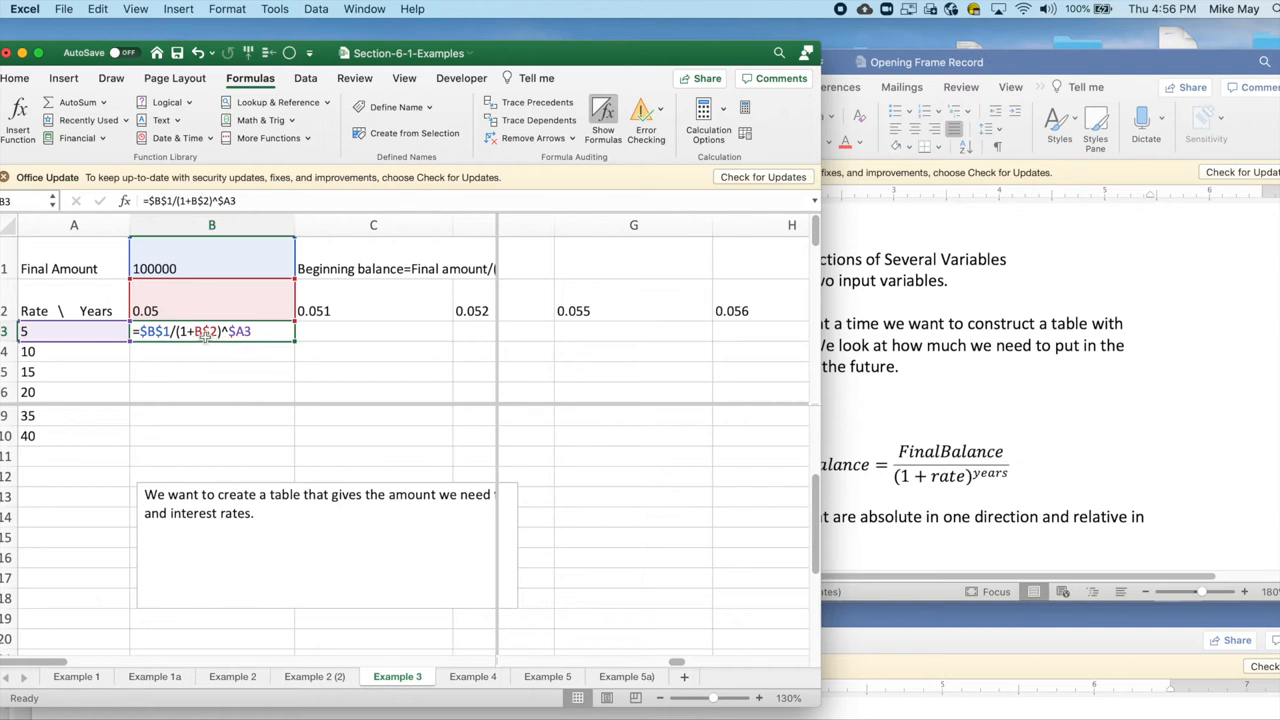
{"action": "mouse_move", "coordinate": [352, 280]}
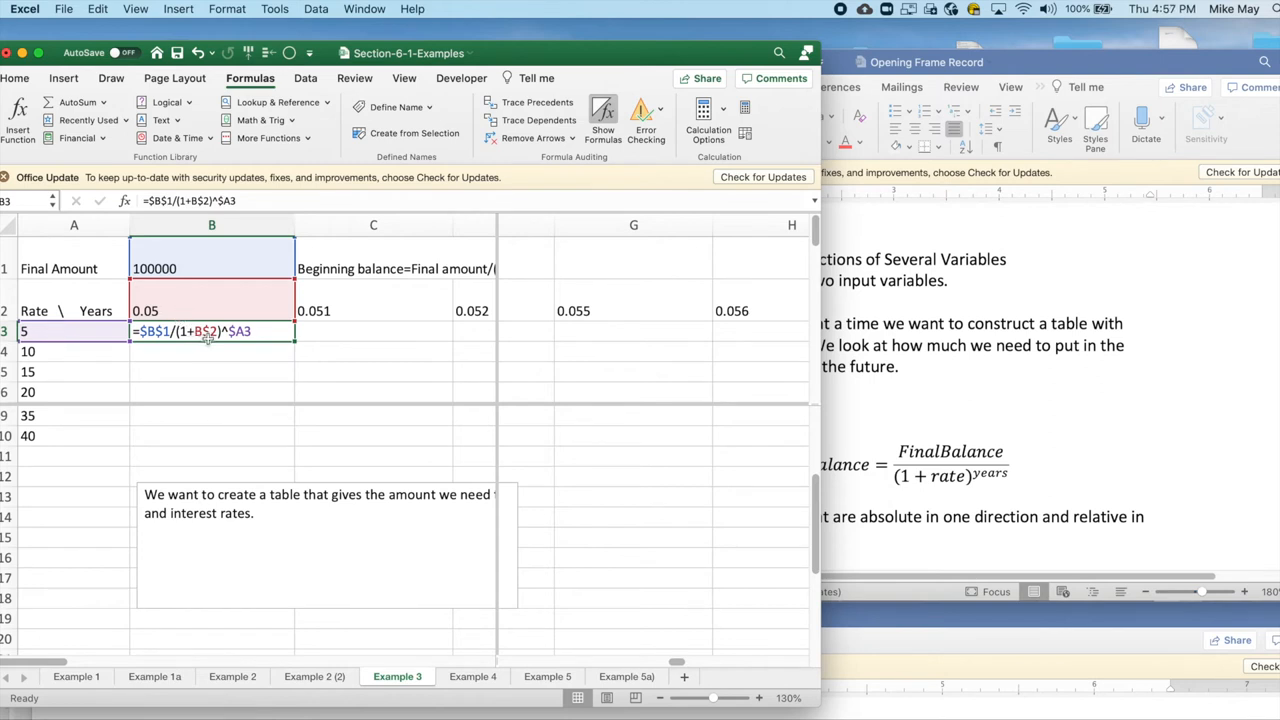
{"action": "mouse_move", "coordinate": [190, 301]}
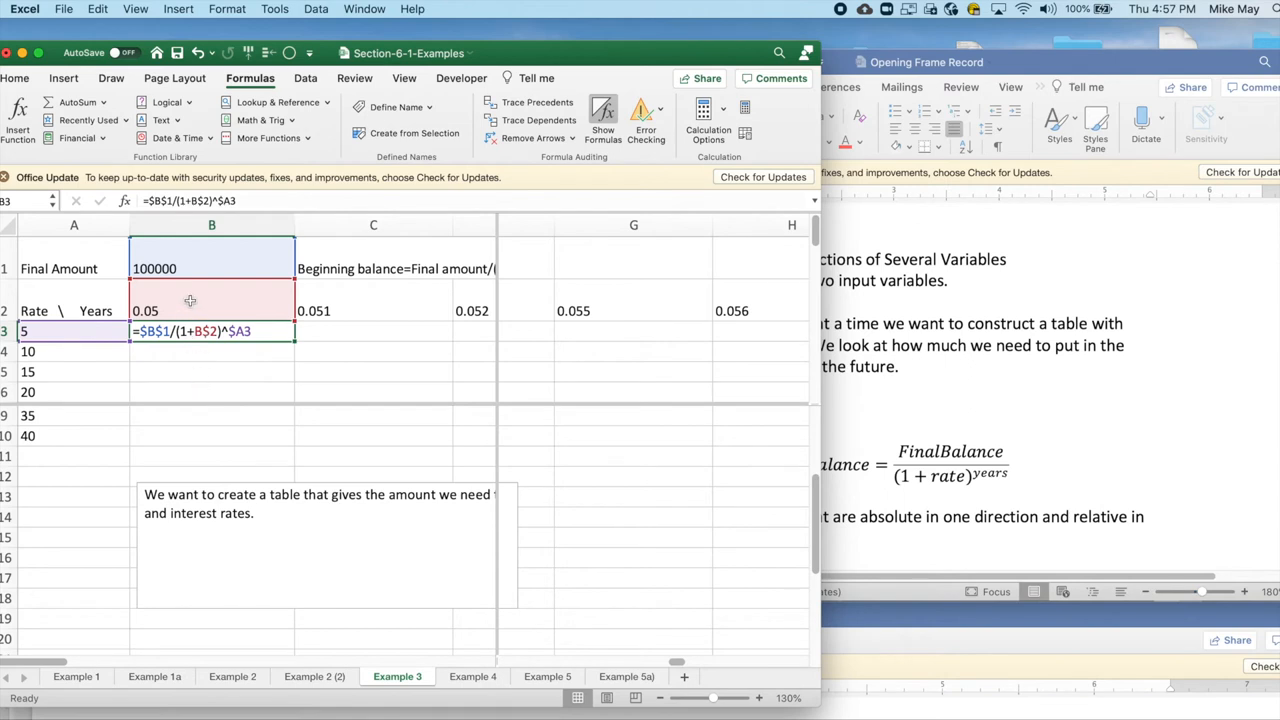
{"action": "mouse_move", "coordinate": [200, 303]}
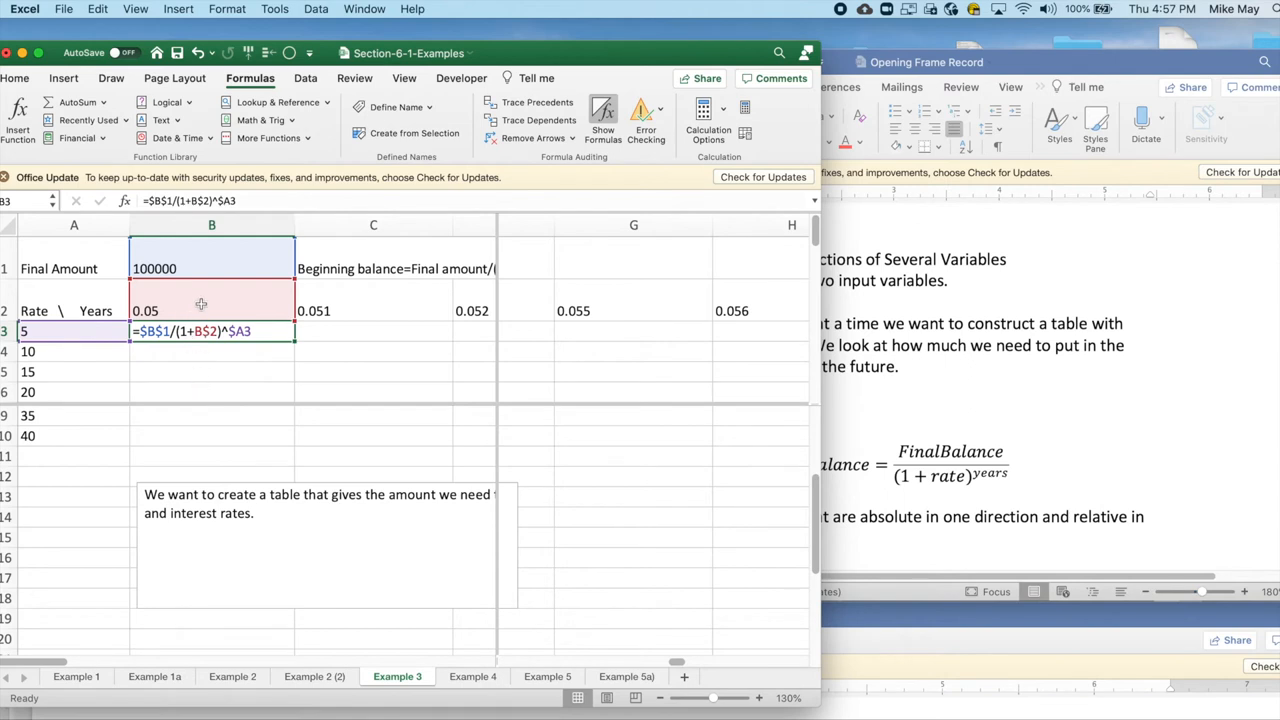
{"action": "mouse_move", "coordinate": [340, 303]}
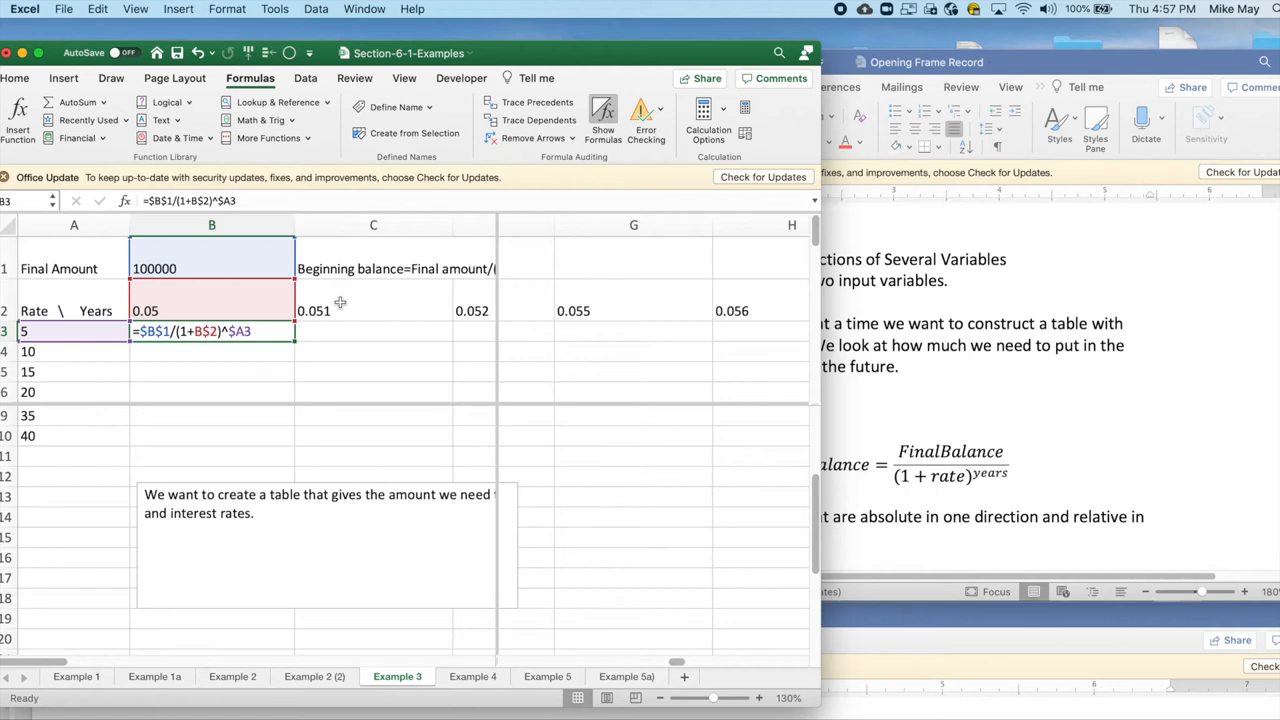
{"action": "mouse_move", "coordinate": [360, 313]}
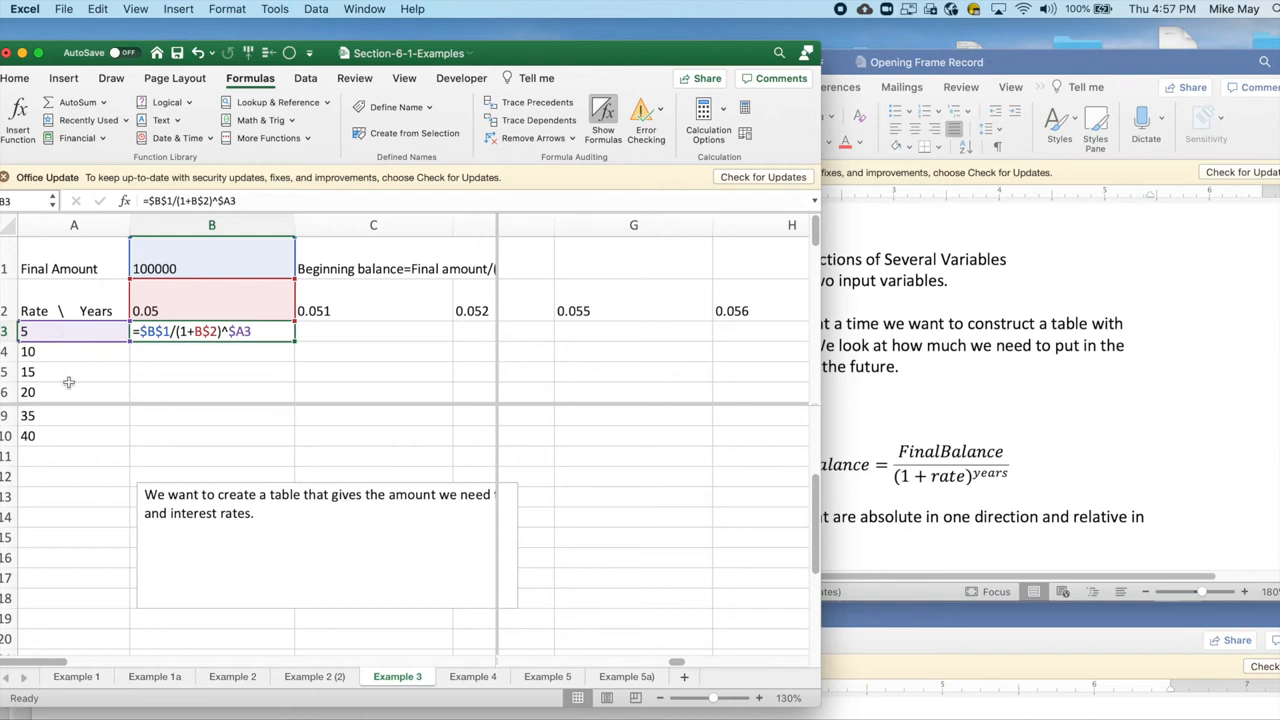
{"action": "mouse_move", "coordinate": [248, 350]}
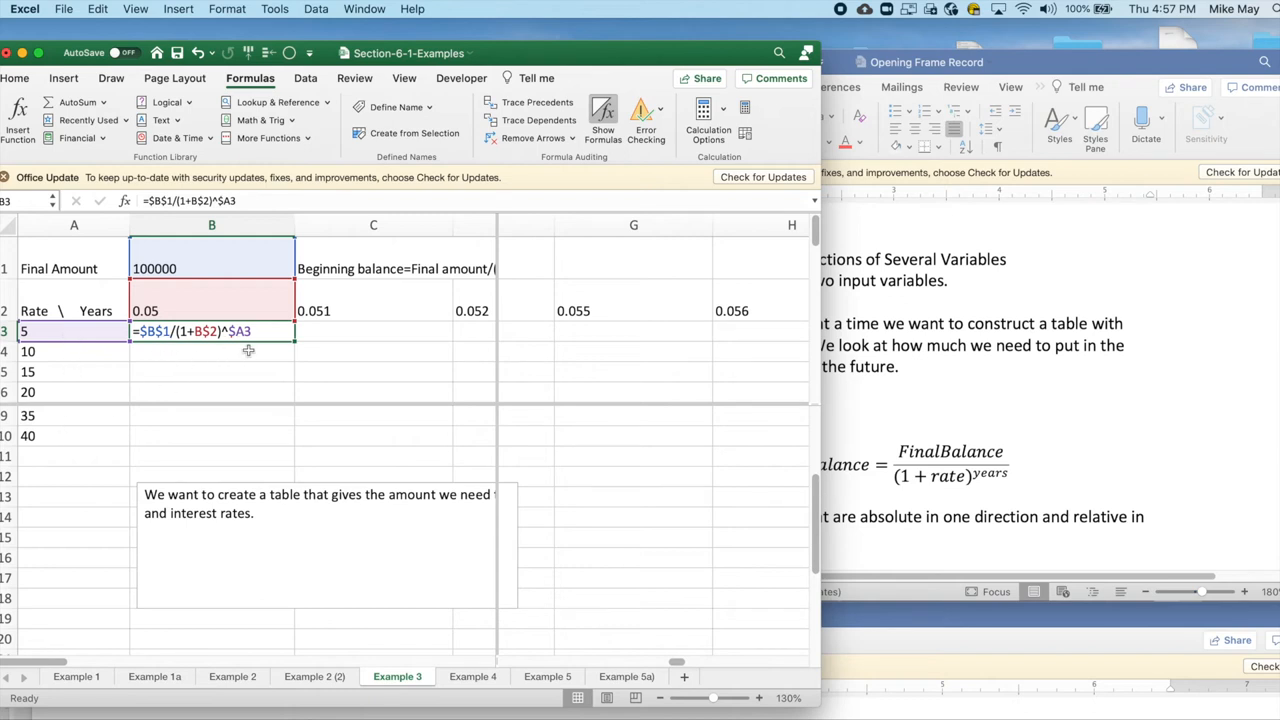
{"action": "mouse_move", "coordinate": [575, 330]}
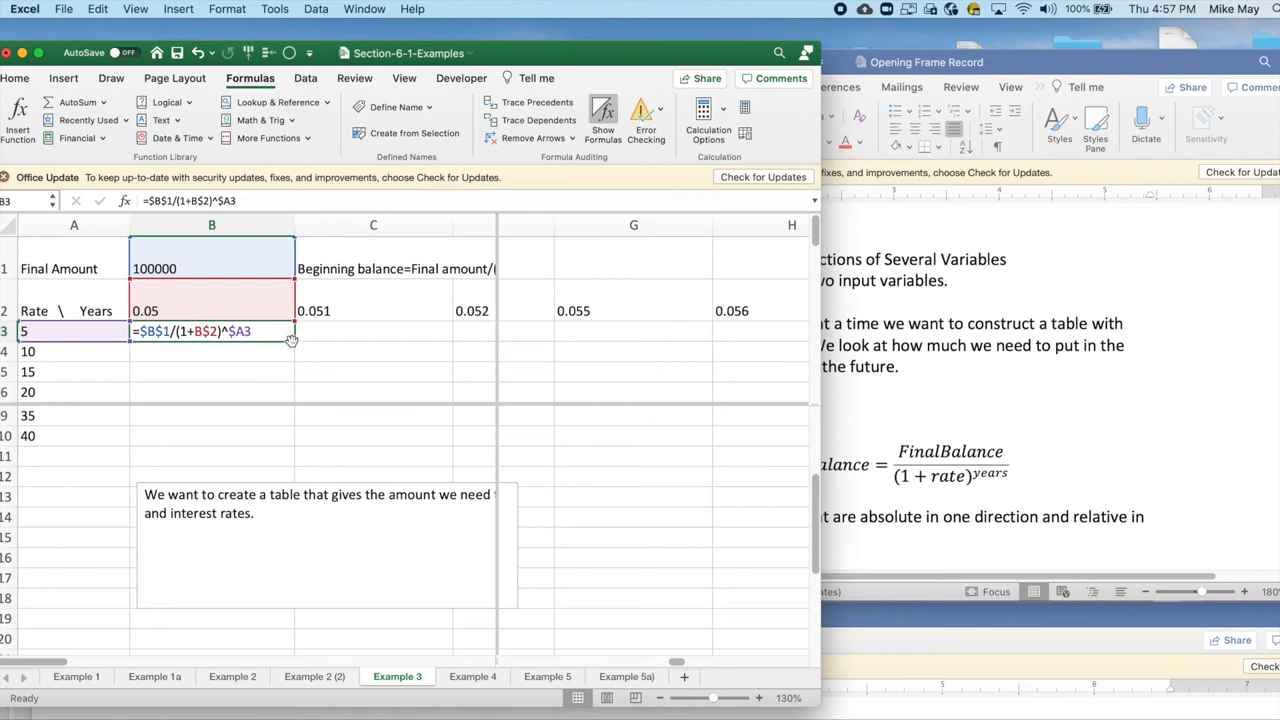
{"action": "mouse_move", "coordinate": [292, 340]}
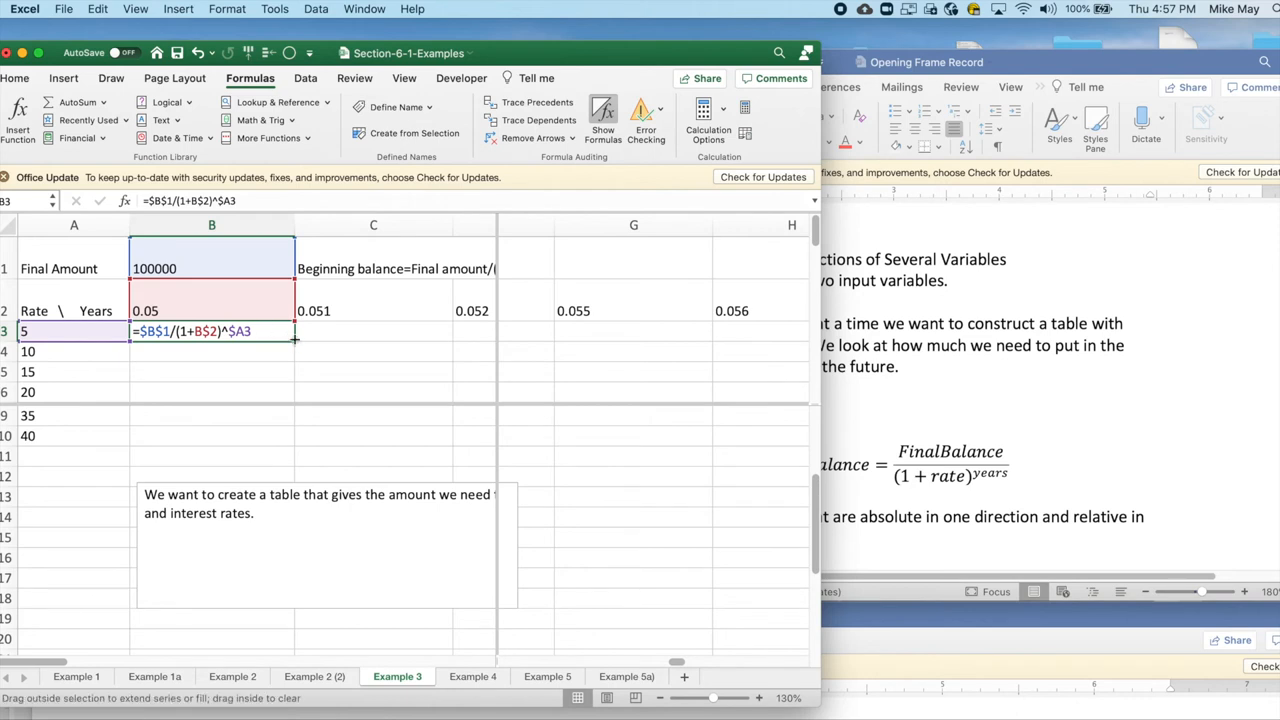
Step: Fill the B3 formula into C3 and row 4 to see references adjust
{"action": "left_click_drag", "start_coordinate": [294, 338], "coordinate": [294, 358]}
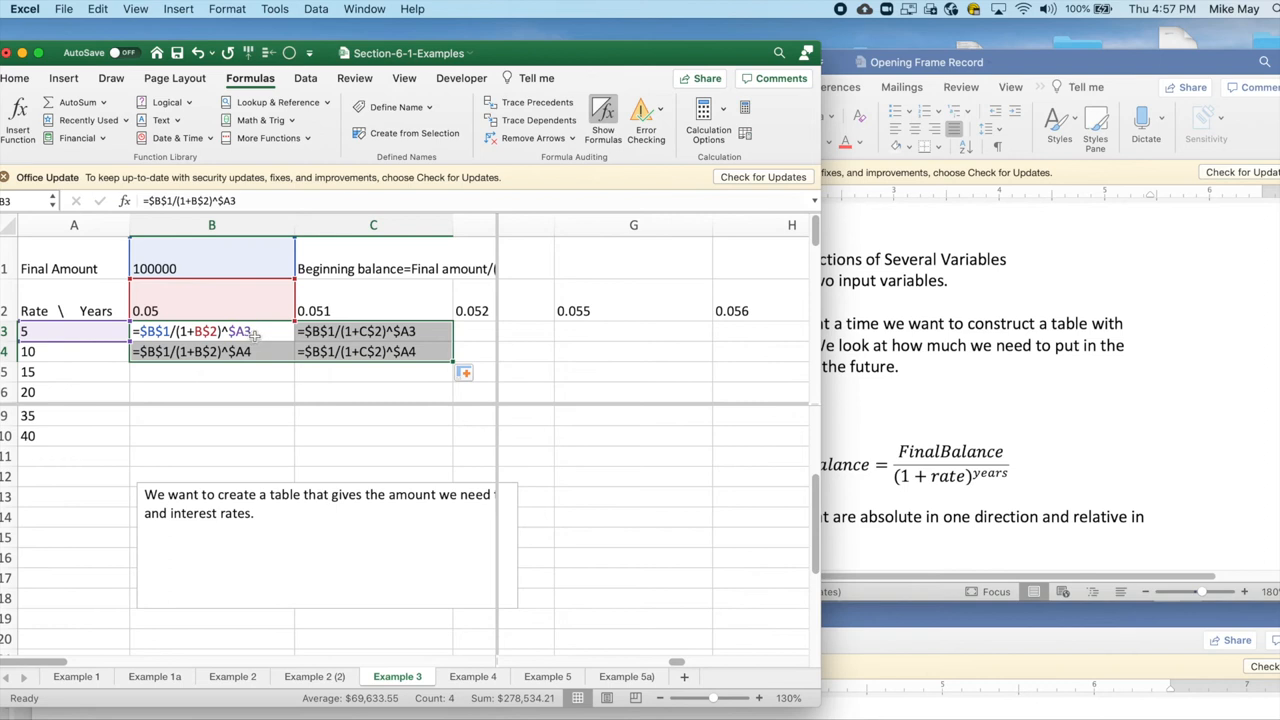
{"action": "mouse_move", "coordinate": [408, 343]}
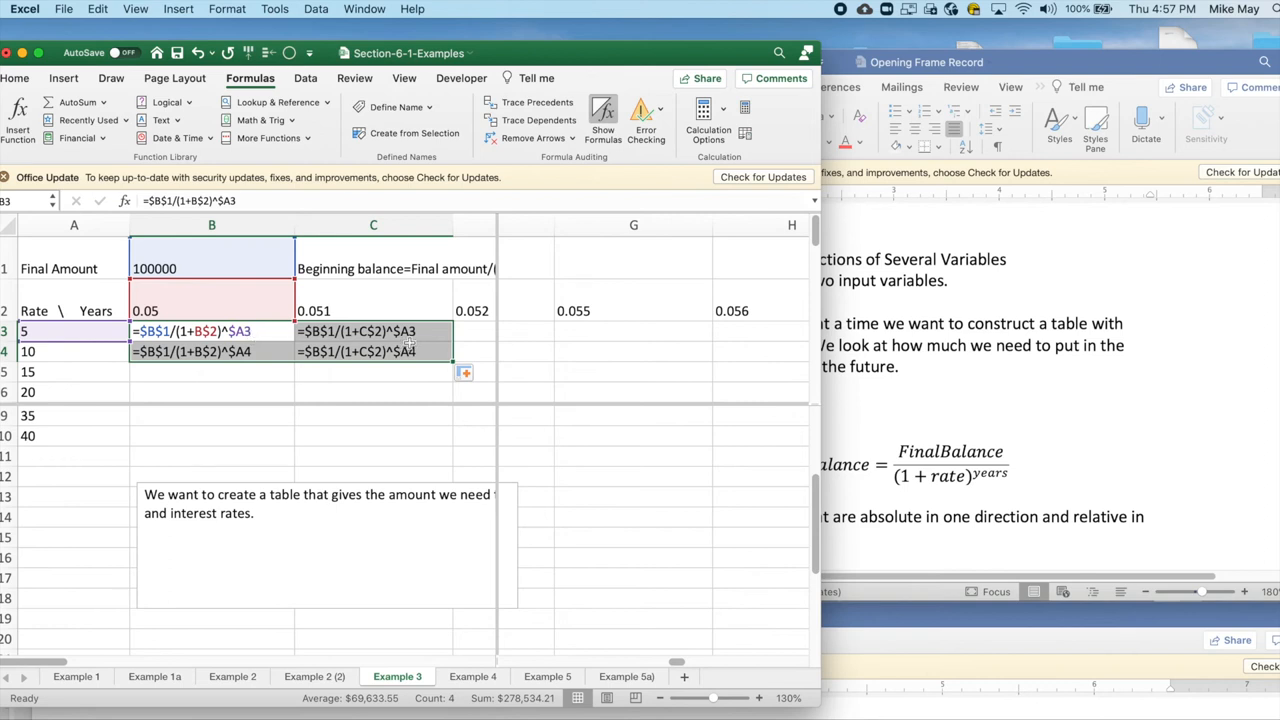
{"action": "mouse_move", "coordinate": [248, 351]}
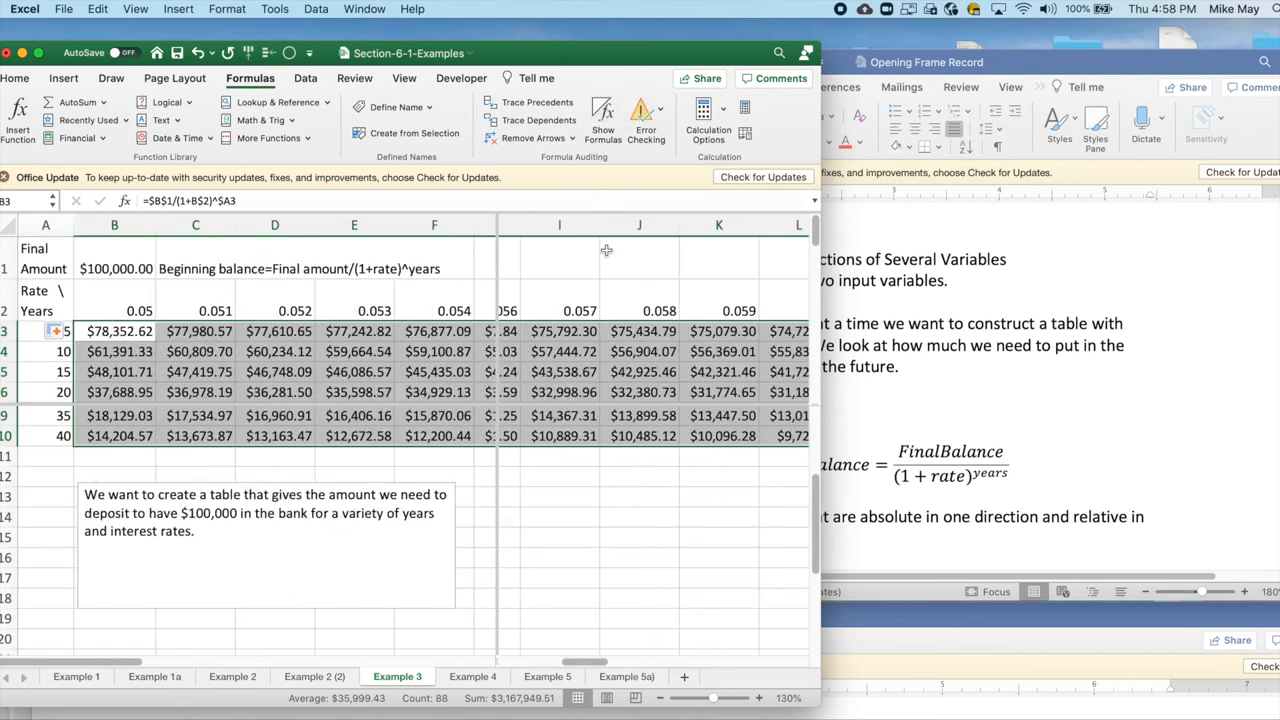
Step: Scroll right across the table to view balances for rates up to 0.06
{"action": "scroll", "scroll_direction": "right", "scroll_amount": 3}
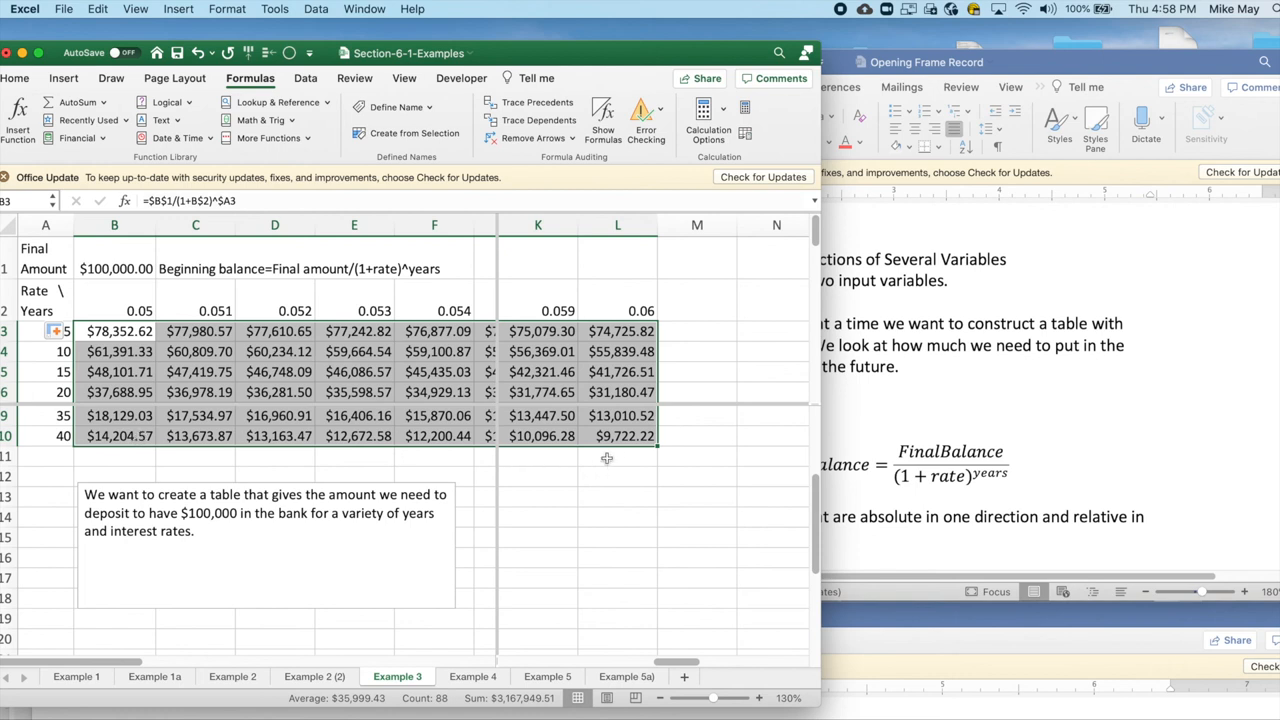
{"action": "mouse_move", "coordinate": [607, 458]}
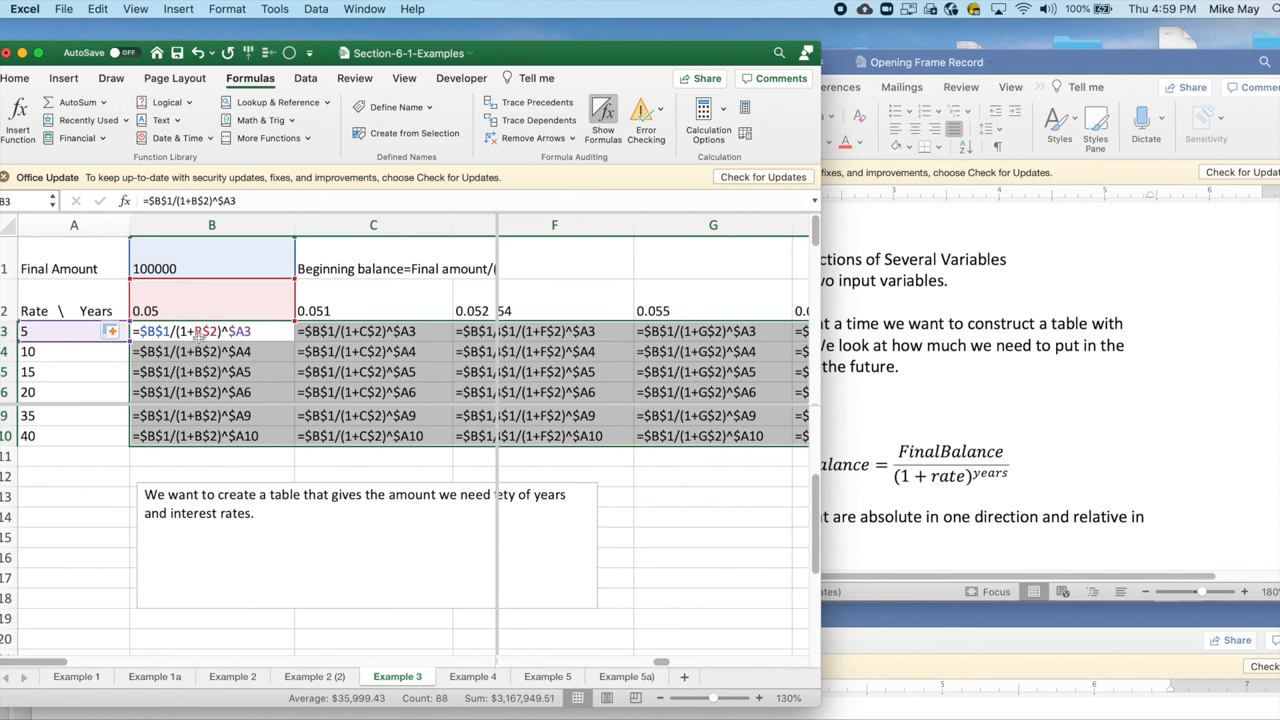
{"action": "mouse_move", "coordinate": [160, 331]}
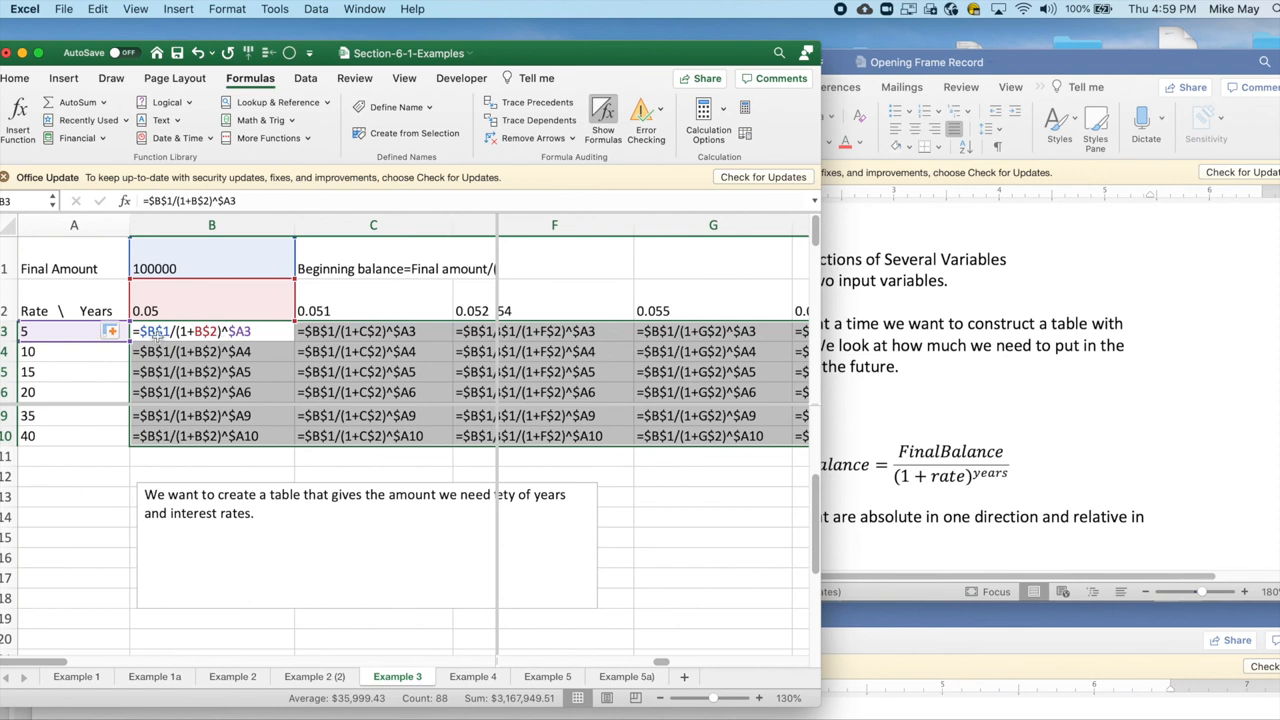